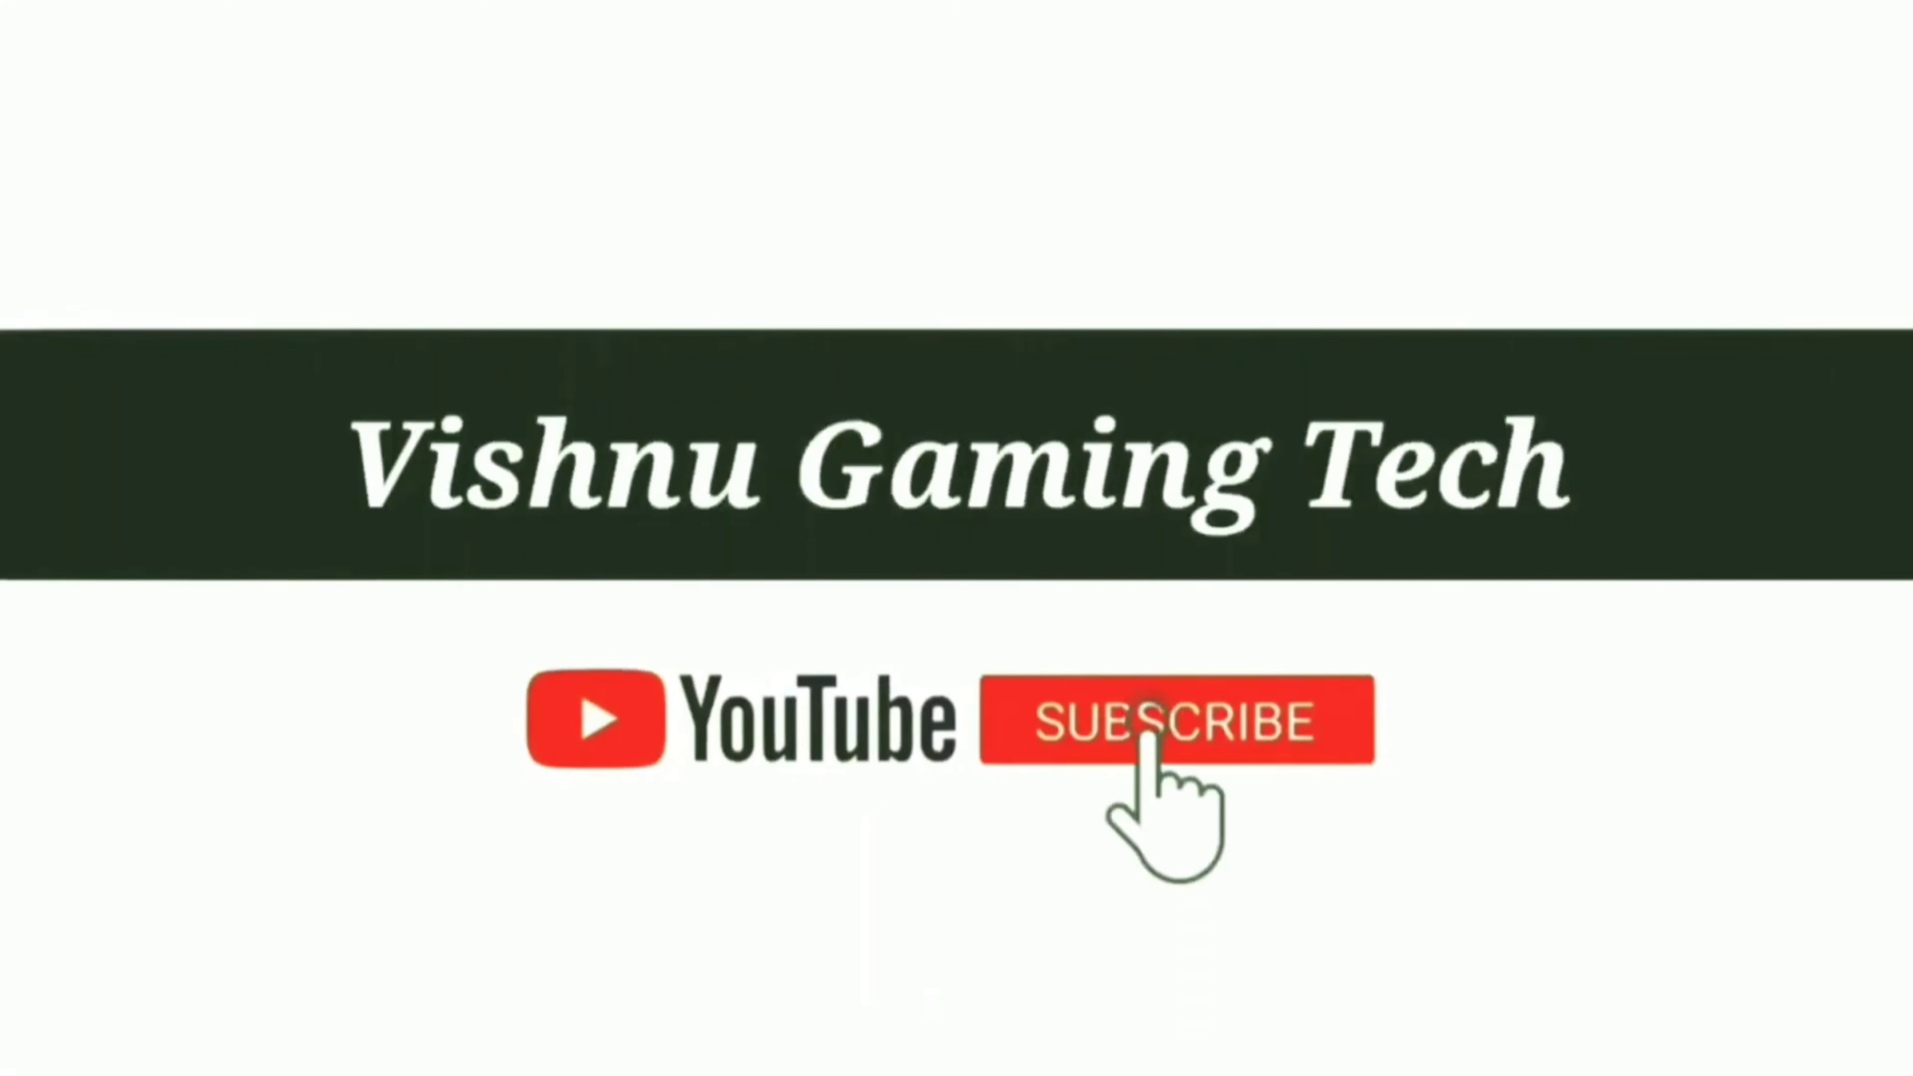
left_click(1174, 720)
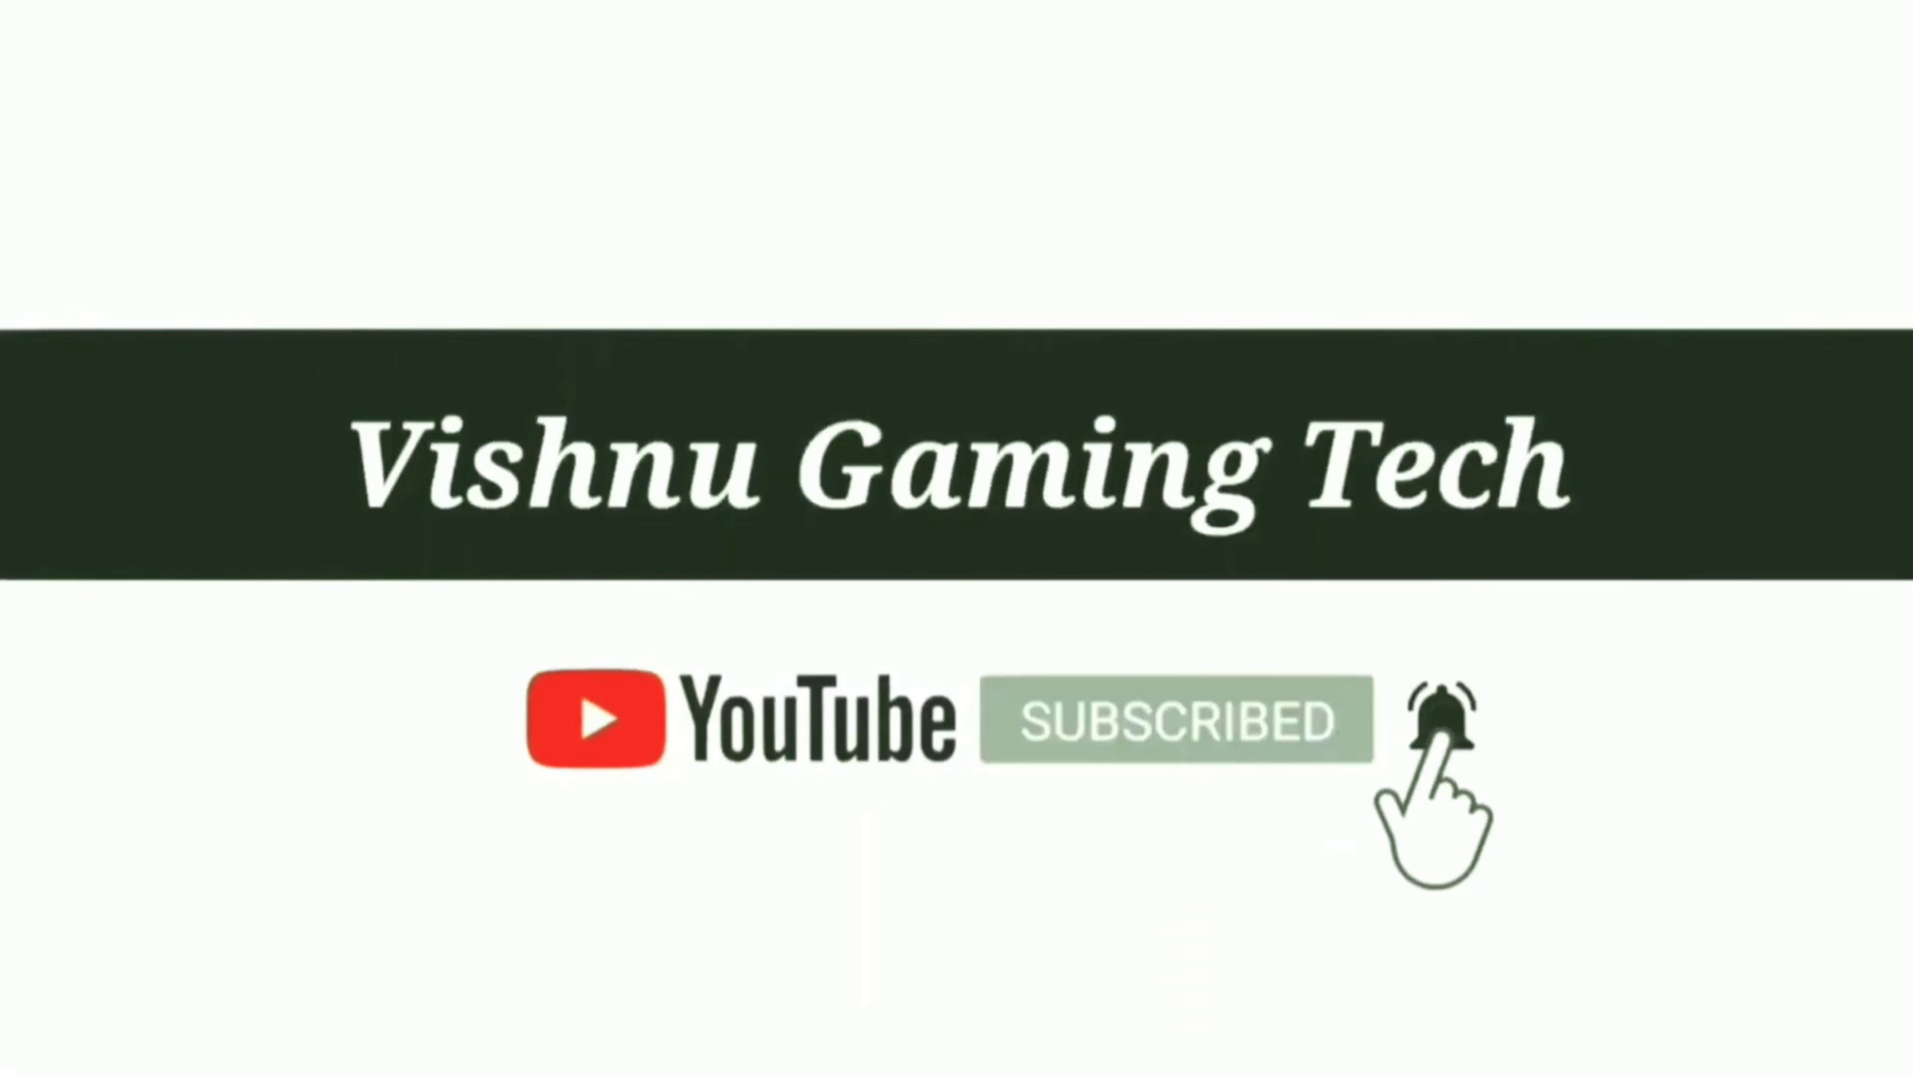